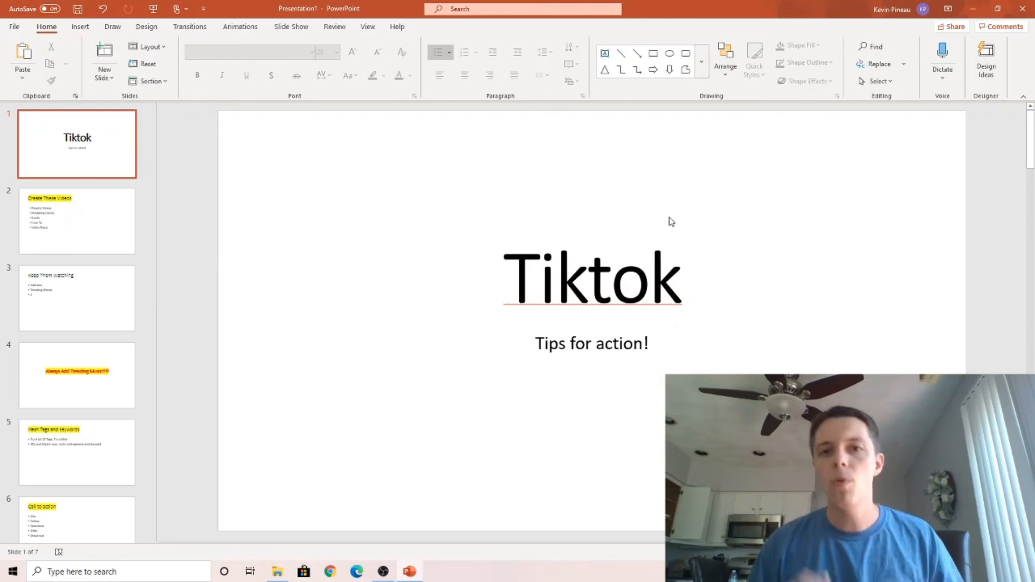
pyautogui.moveTo(348, 361)
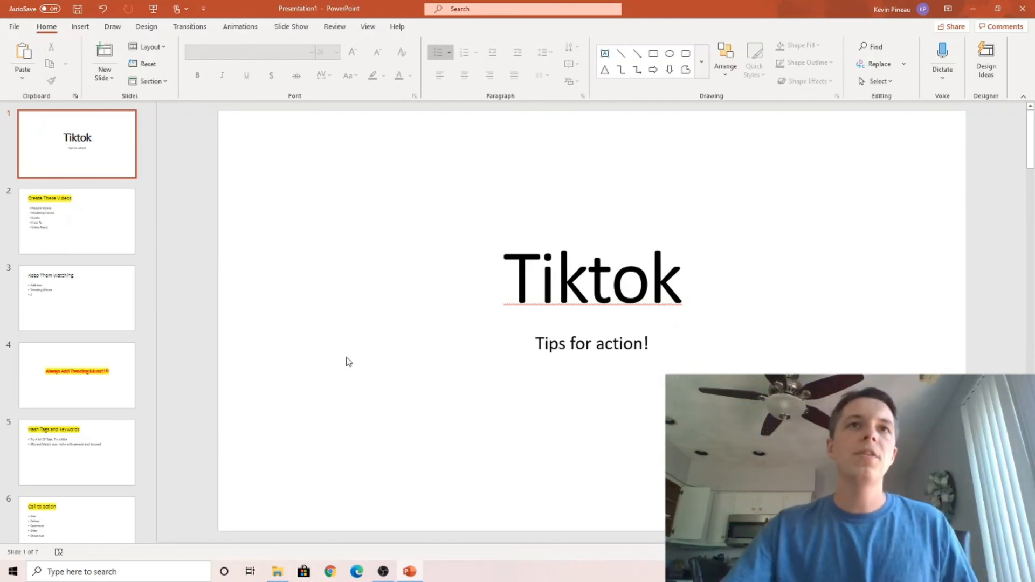
# Step: Advance from the Tiktok title slide to slide 2, Create These Videos
pyautogui.click(76, 220)
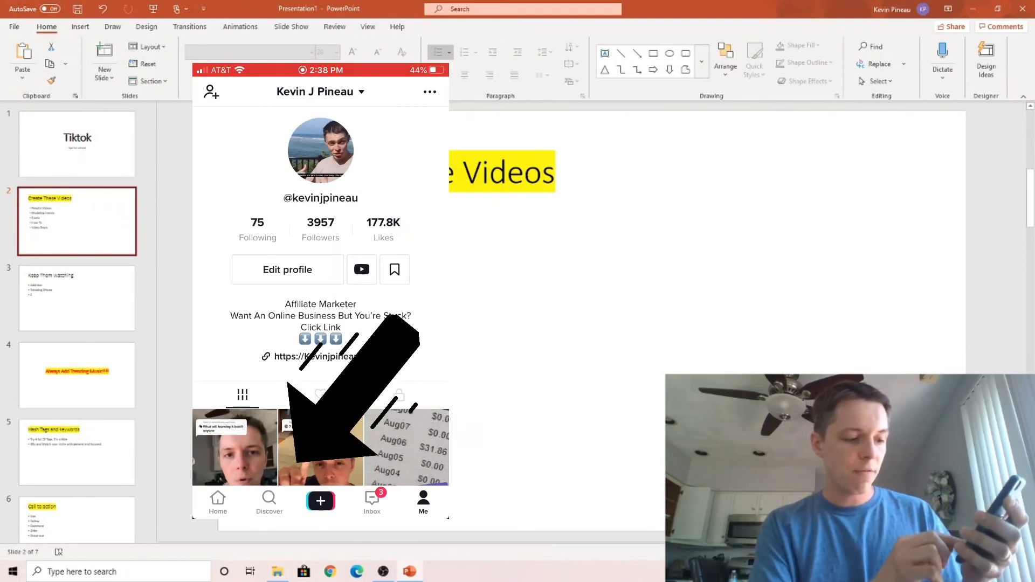
# Step: From TikTok's Discover page, search for the affiliatemarketing suggestion
pyautogui.click(270, 504)
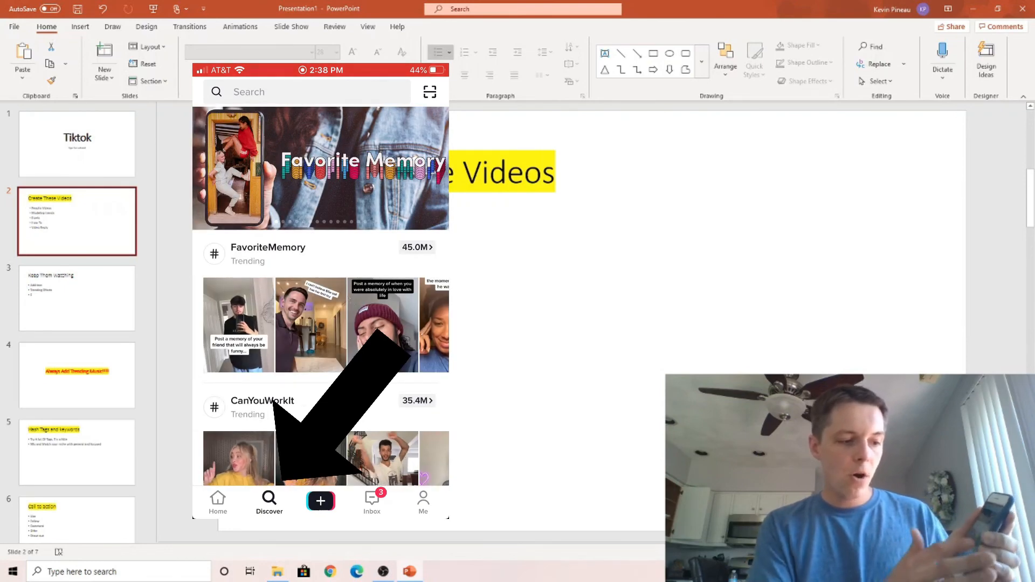
pyautogui.scroll(-3)
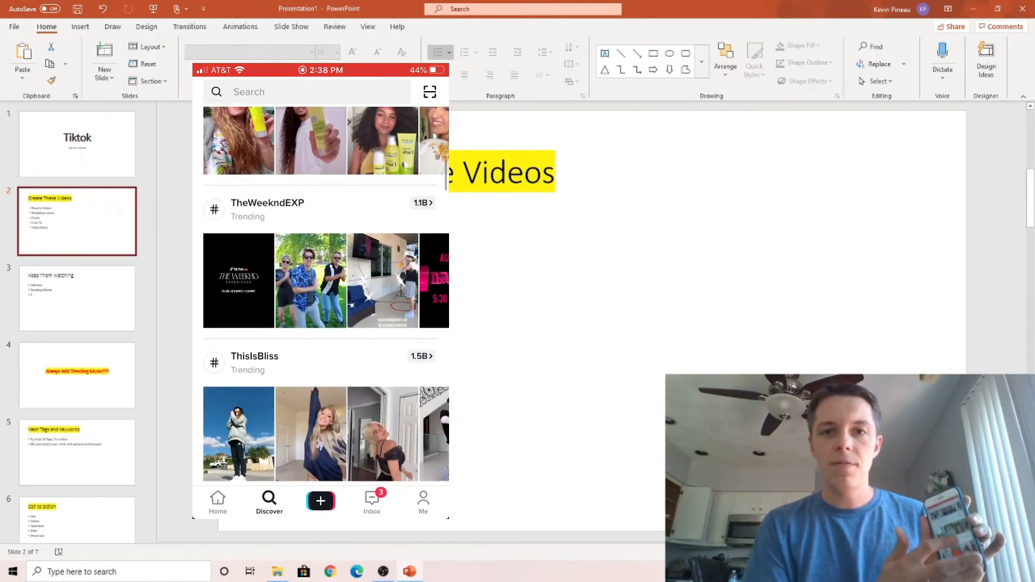
pyautogui.scroll(-3)
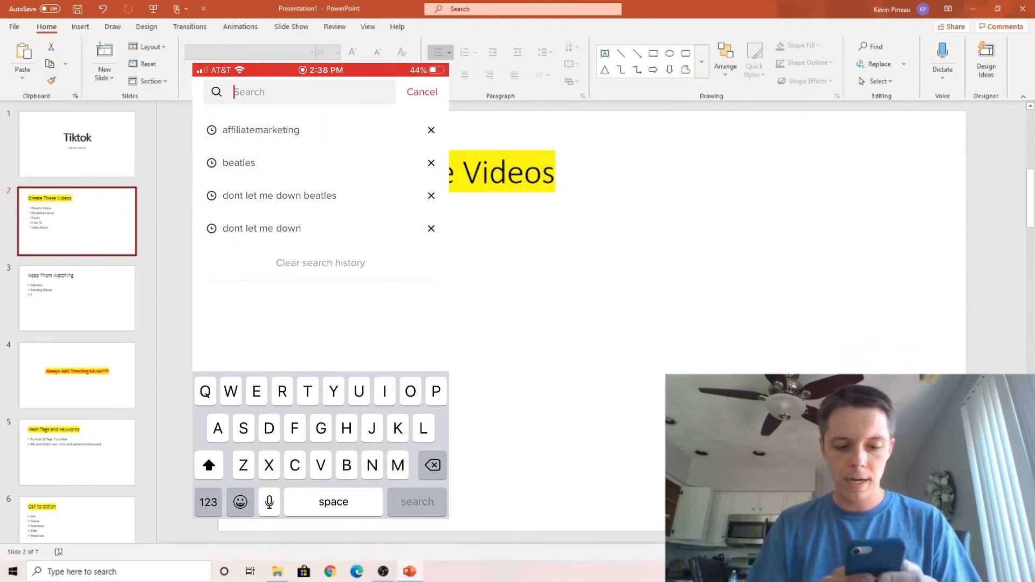
pyautogui.write('Aff')
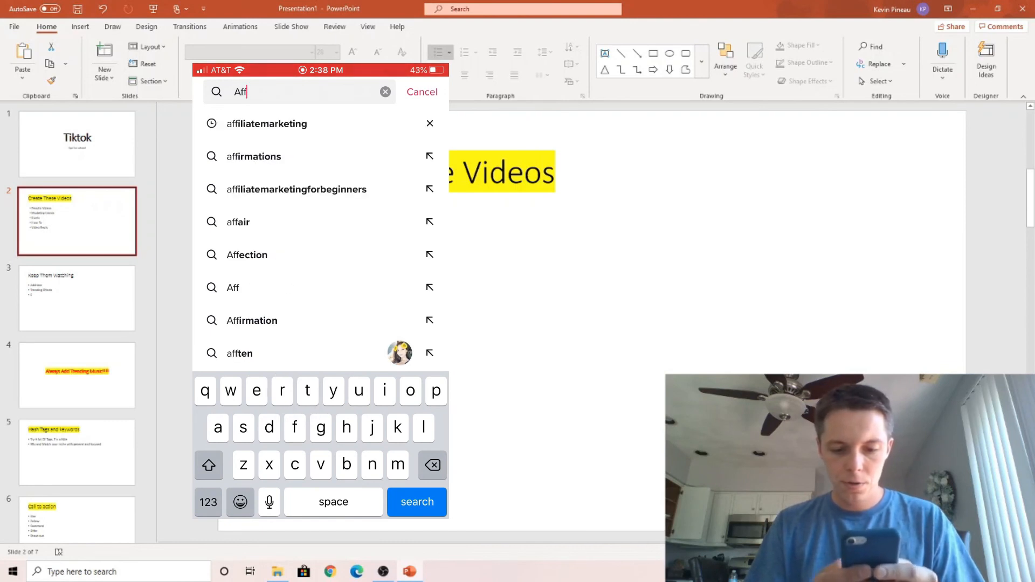
pyautogui.click(266, 123)
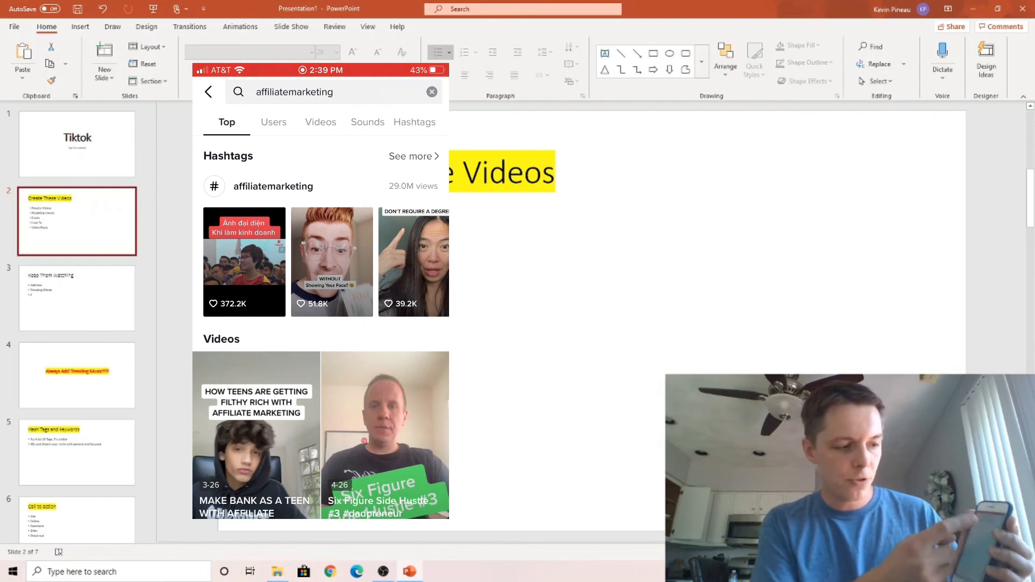
# Step: Browse the affiliatemarketing Users, Videos and Hashtags results, ending on the Videos grid
pyautogui.click(273, 121)
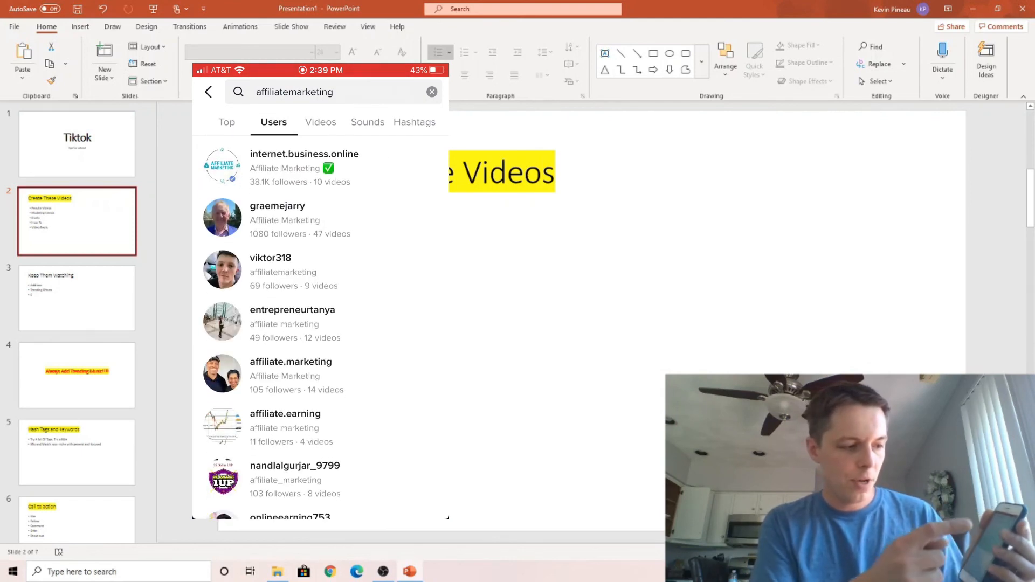
pyautogui.click(320, 122)
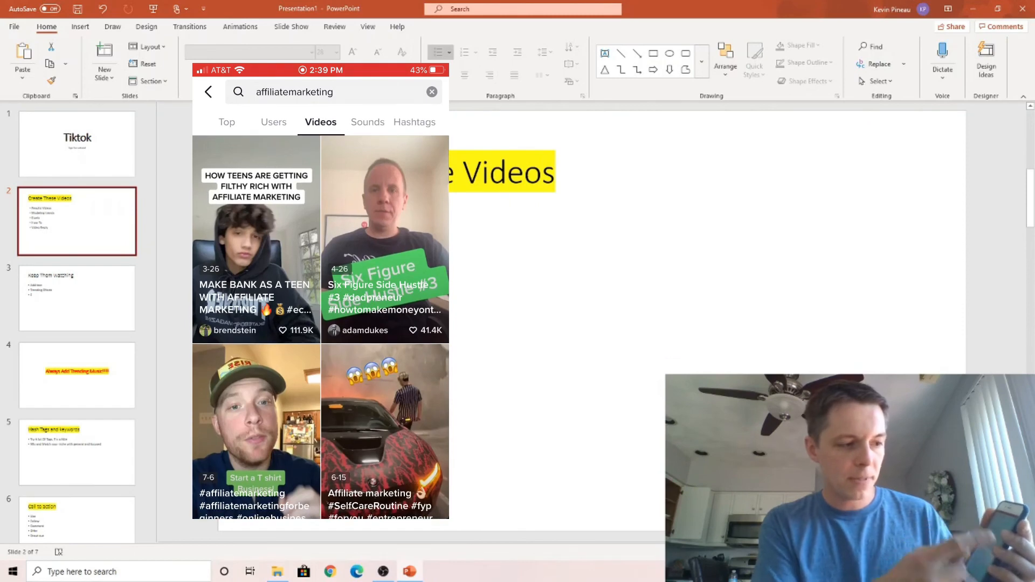
pyautogui.click(414, 121)
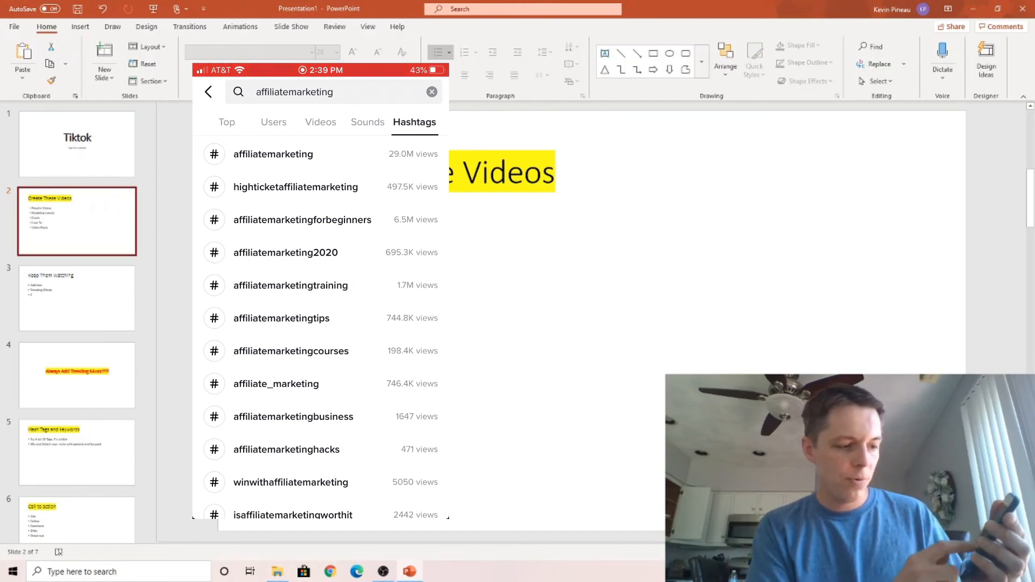
pyautogui.scroll(-3)
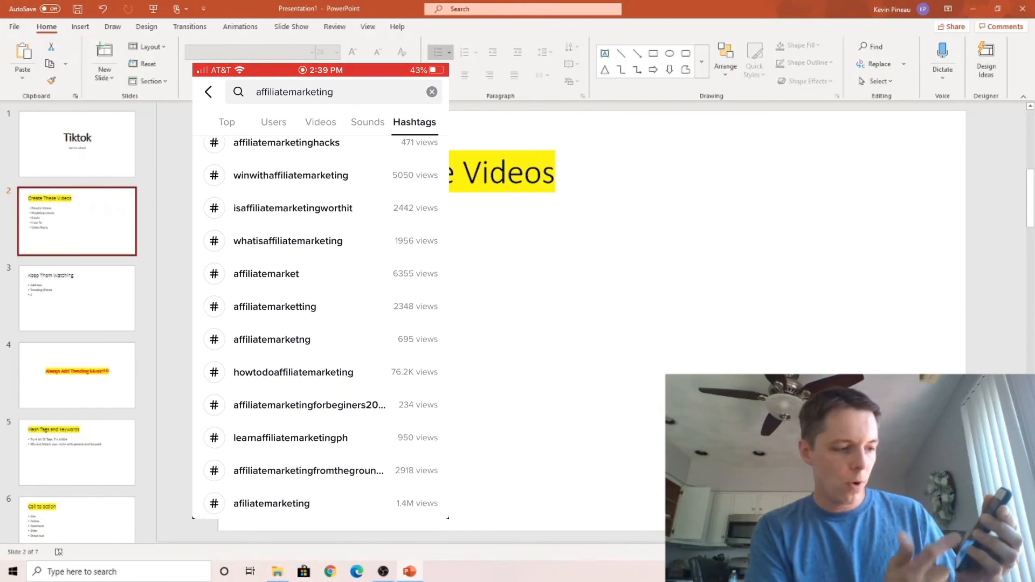
pyautogui.click(320, 121)
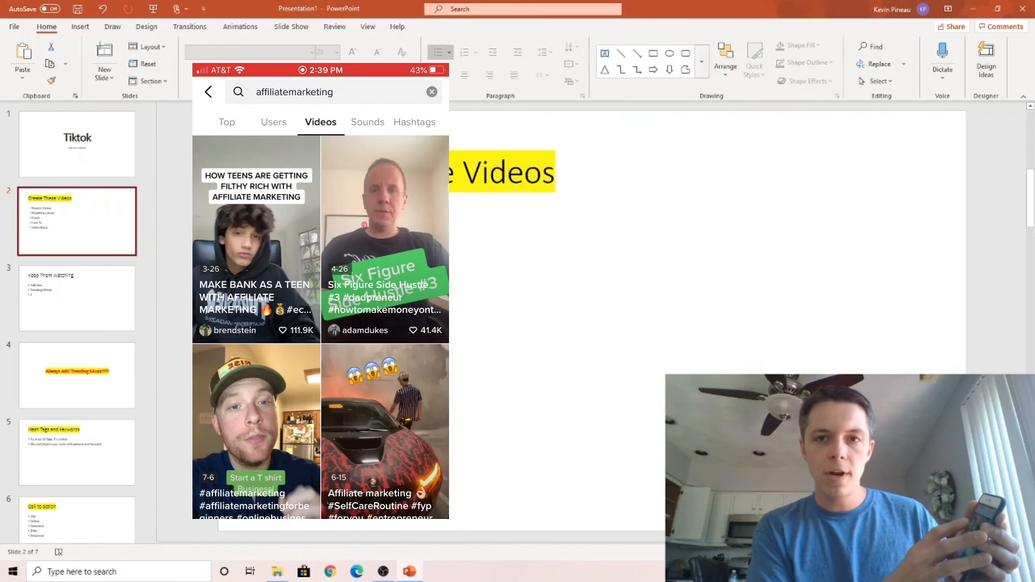
pyautogui.scroll(-3)
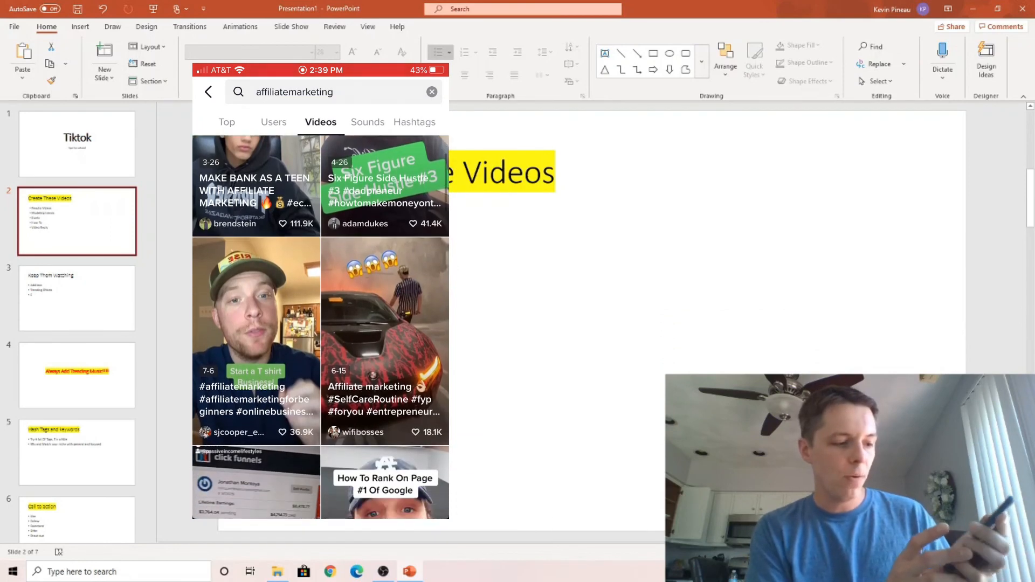
# Step: Bring up TikTok's camera recording screen via the + button
pyautogui.click(255, 342)
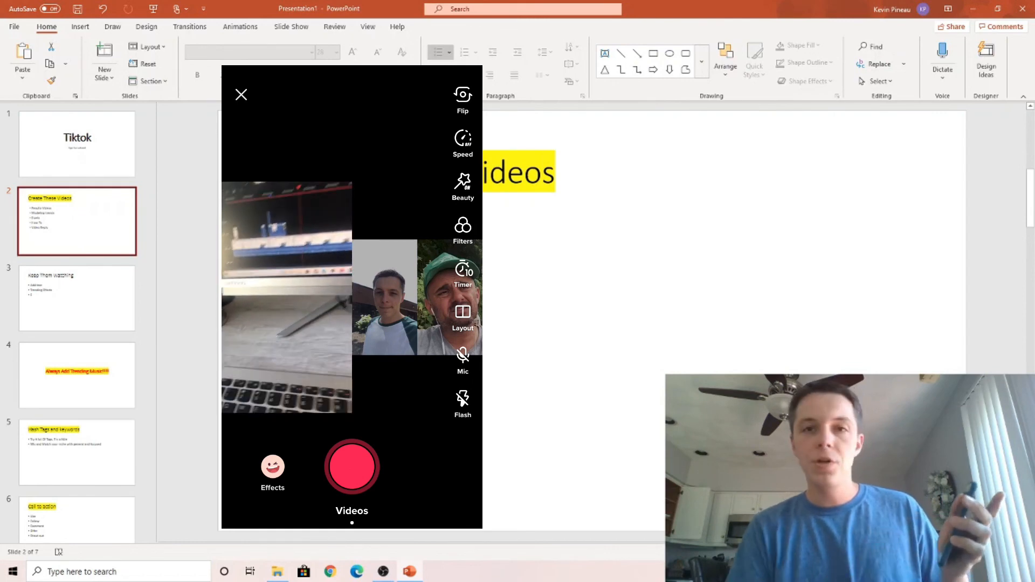
pyautogui.click(240, 95)
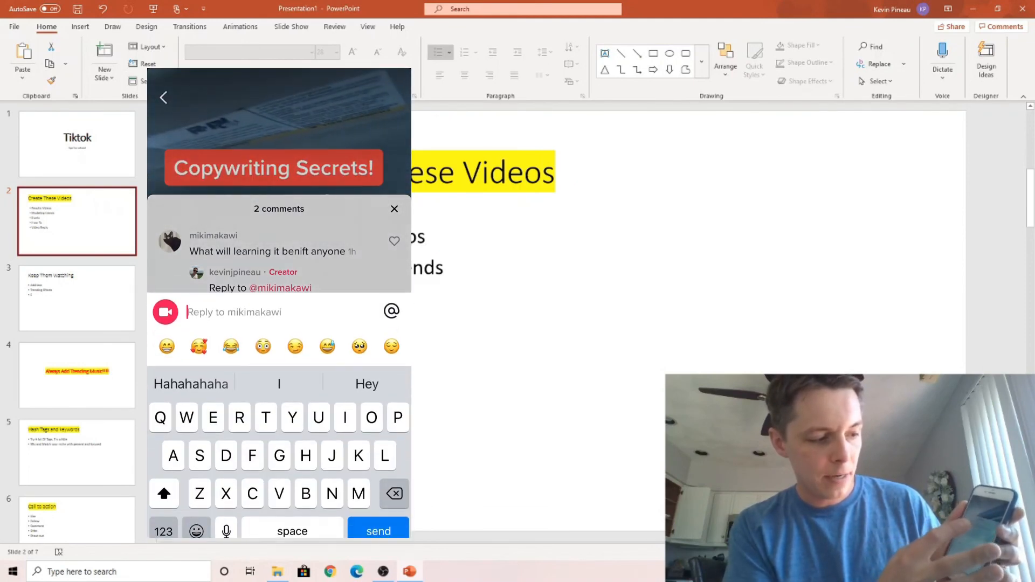
# Step: Dismiss the keyboard to read the video replies, then close the phone mirror
pyautogui.click(379, 530)
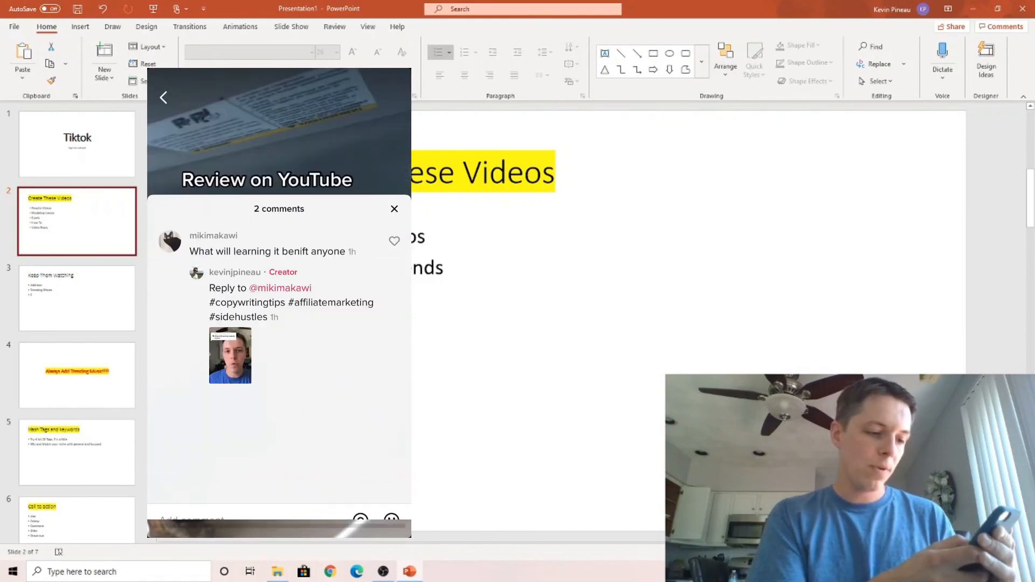
pyautogui.click(394, 208)
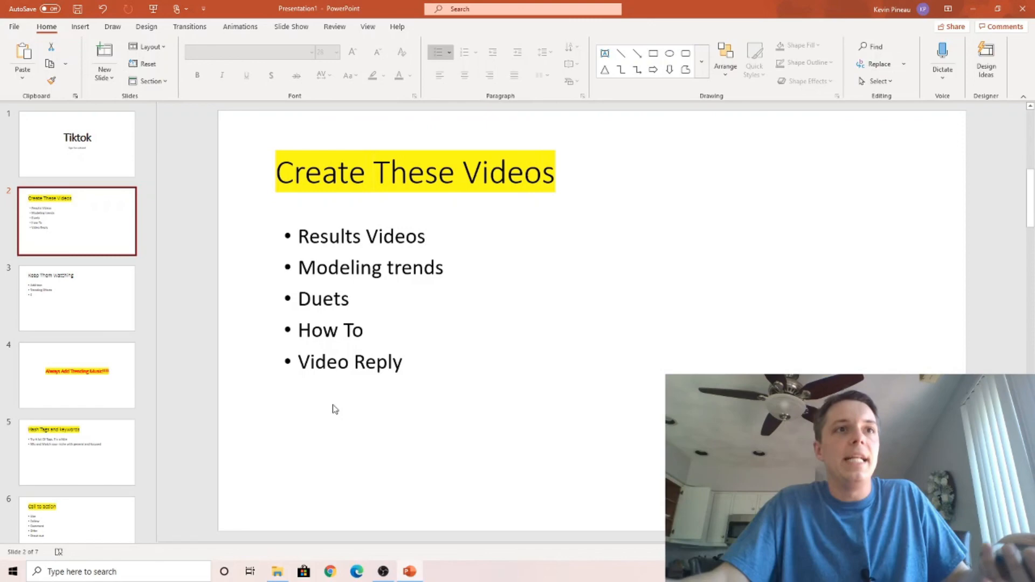
pyautogui.click(76, 298)
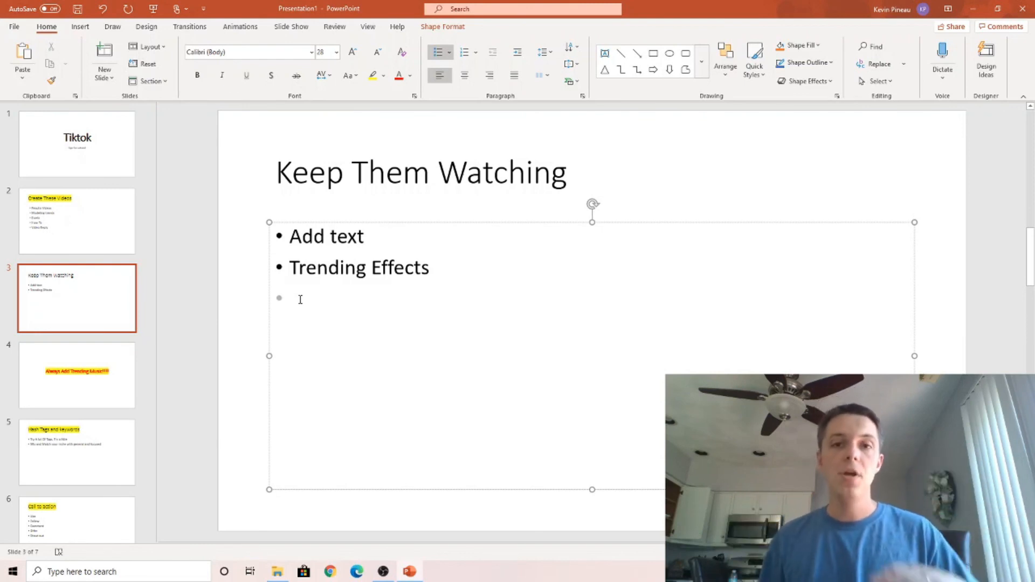
# Step: Move the presentation to slide 4, Always Add Trending Music
pyautogui.click(293, 298)
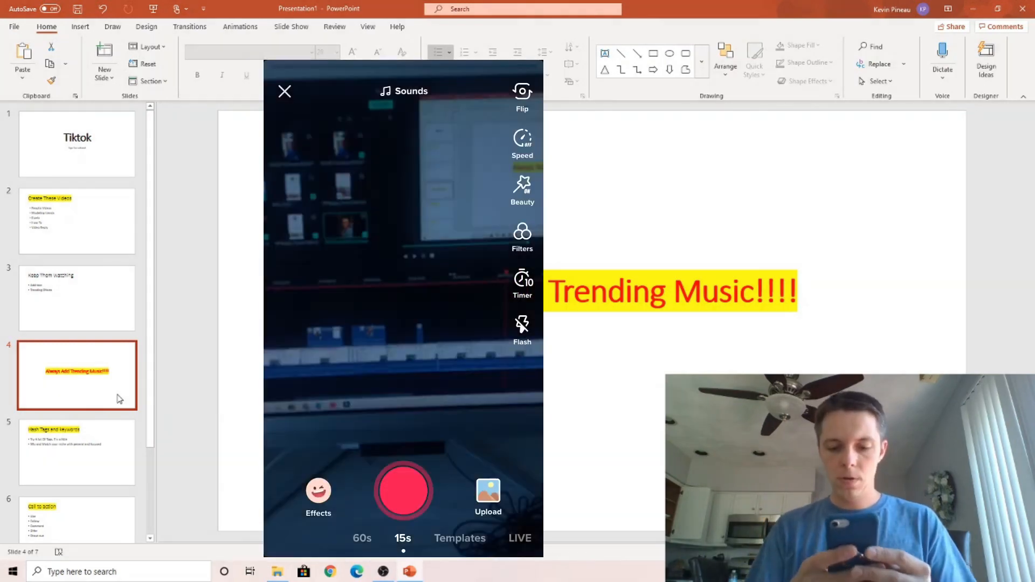
# Step: Record a short clip, apply the recommended Horses sound, and close the mirror window
pyautogui.click(402, 491)
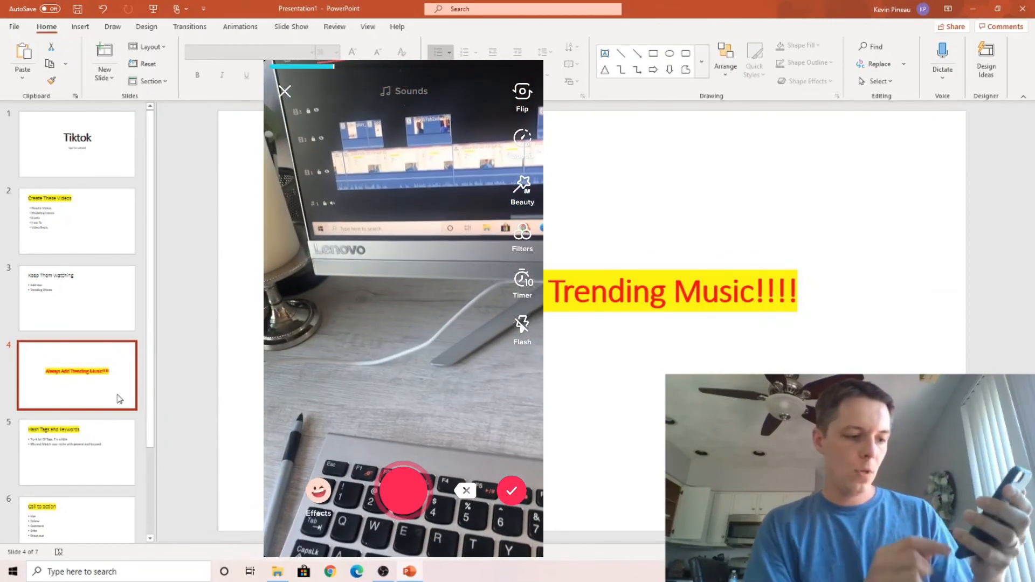
pyautogui.click(510, 491)
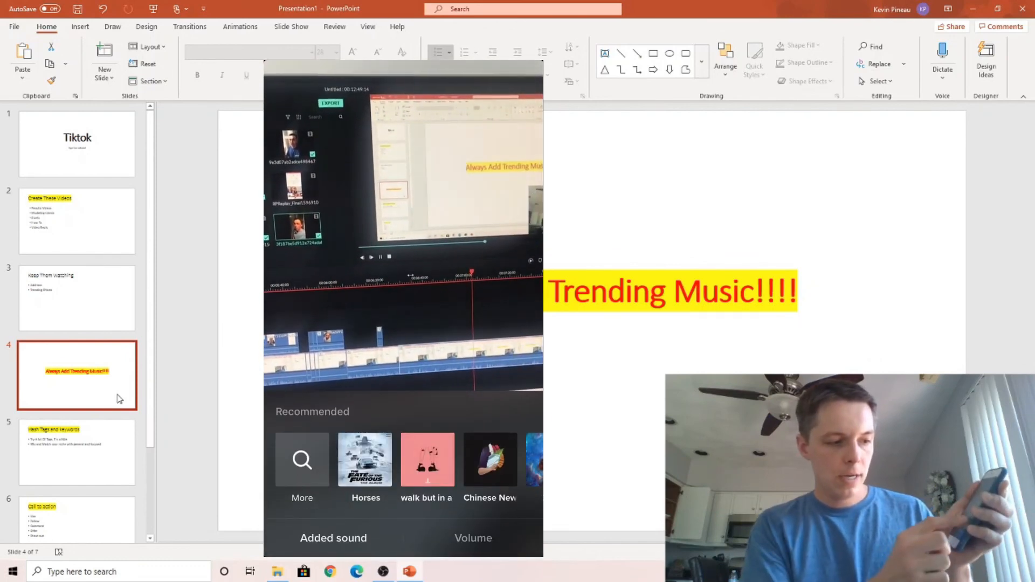
pyautogui.click(364, 461)
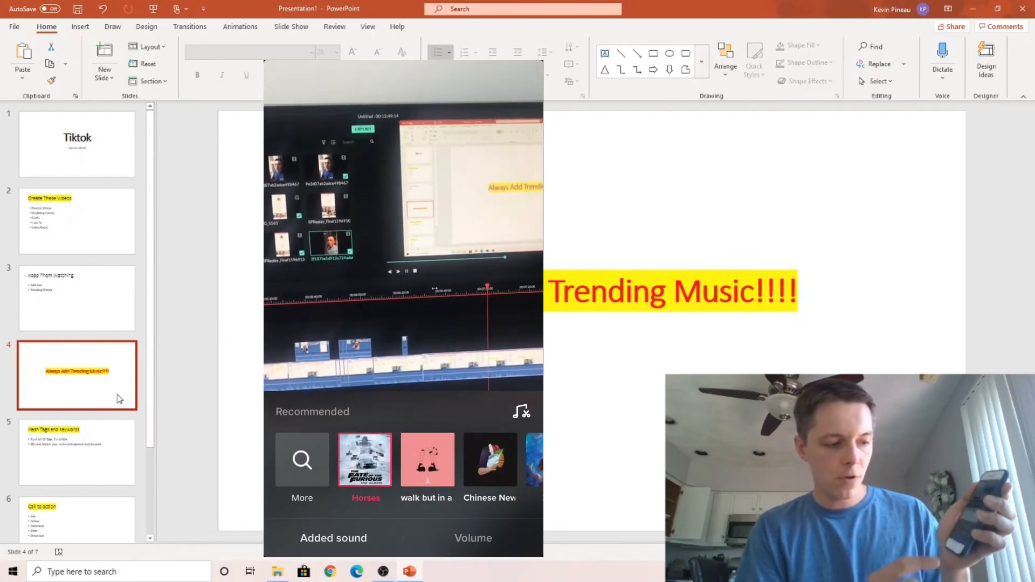
pyautogui.click(473, 538)
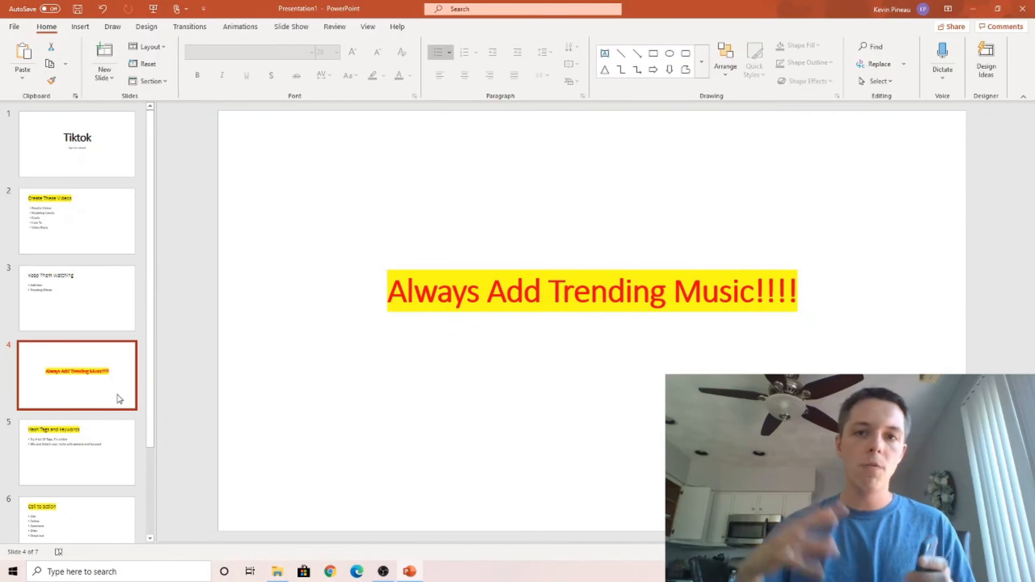
# Step: Move the presentation to slide 5 on hashtags and keywords
pyautogui.click(76, 453)
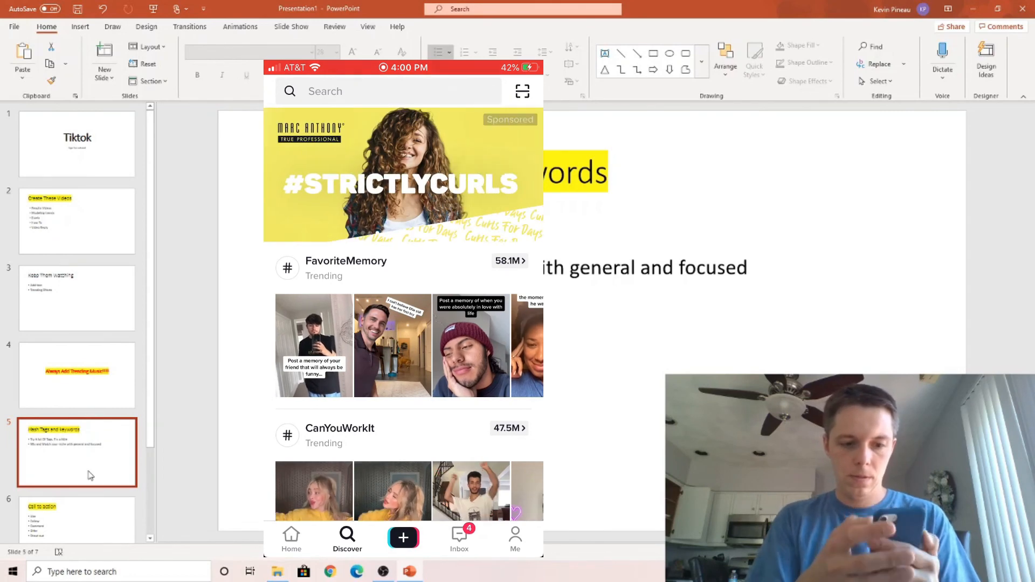
pyautogui.click(379, 91)
pyautogui.write('affiliatemarketing')
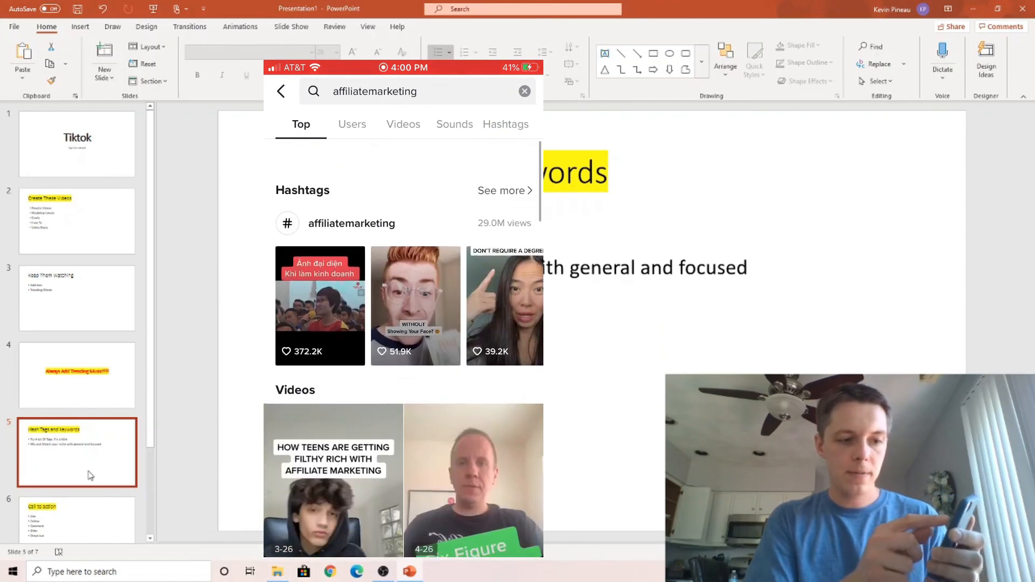
pyautogui.click(505, 124)
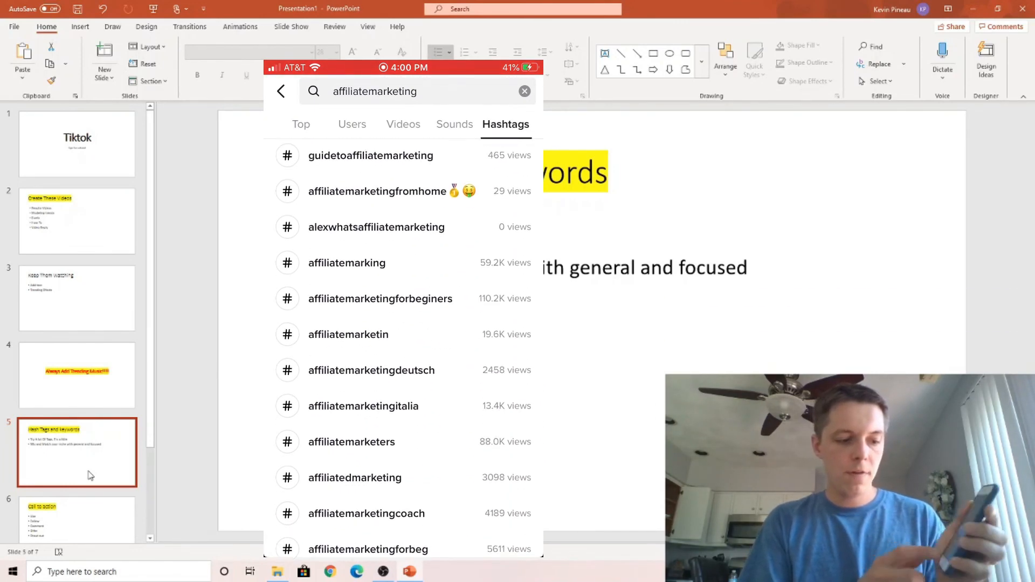
pyautogui.scroll(-3)
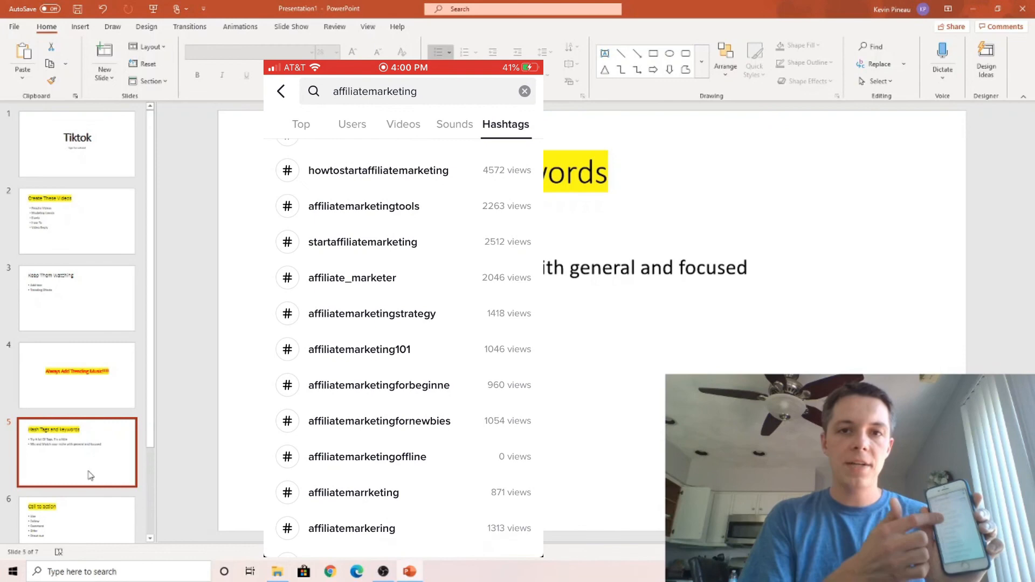
pyautogui.scroll(-3)
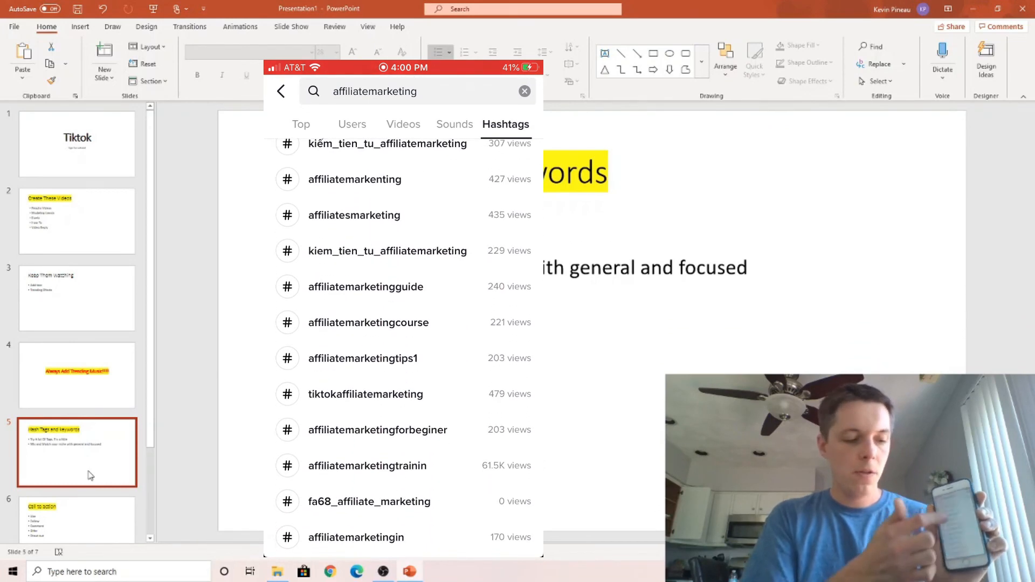
pyautogui.scroll(-3)
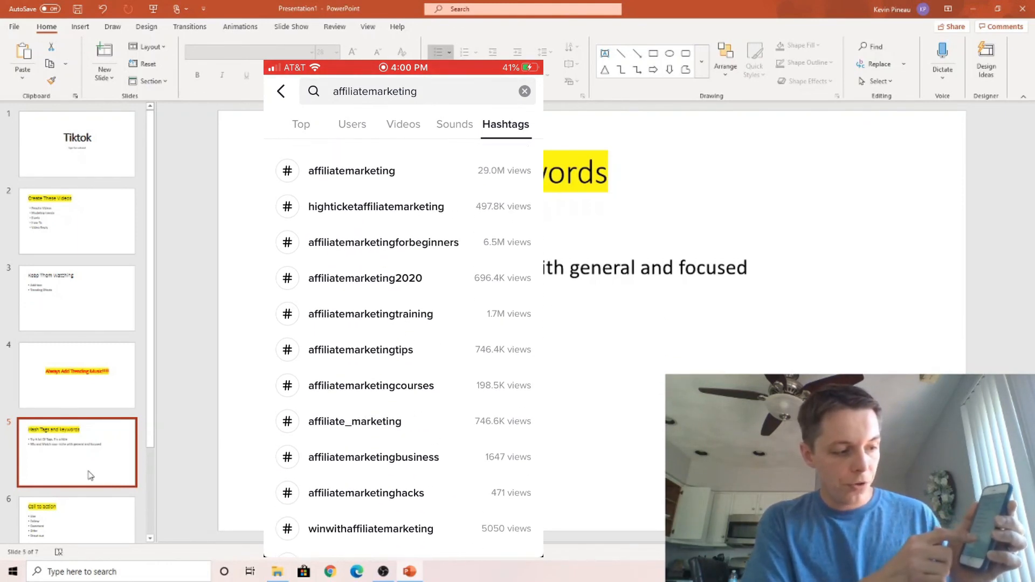
pyautogui.scroll(-3)
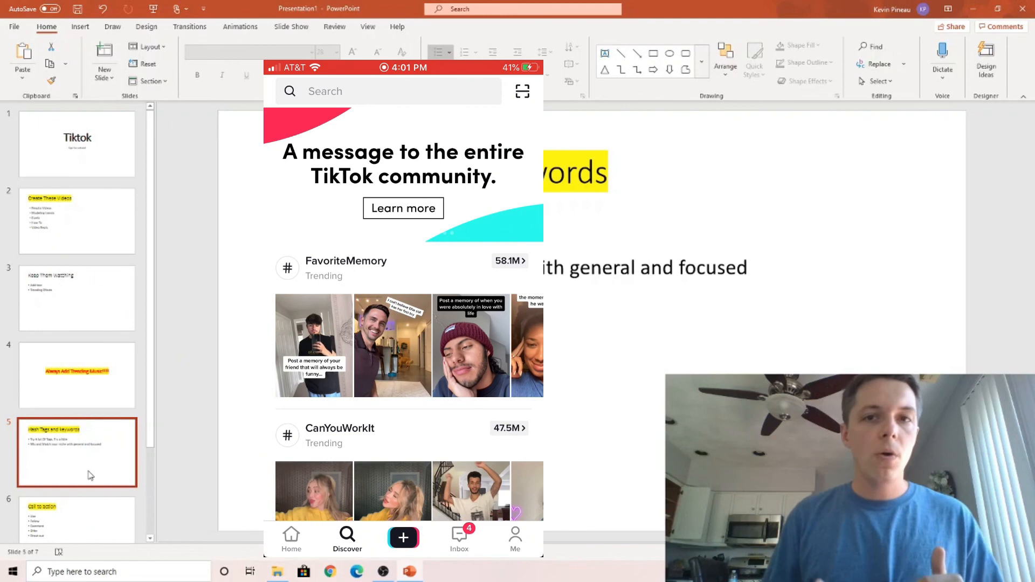
# Step: Show the account's own profile videos, close the mirror, and move to slide 6, Call to action
pyautogui.click(516, 538)
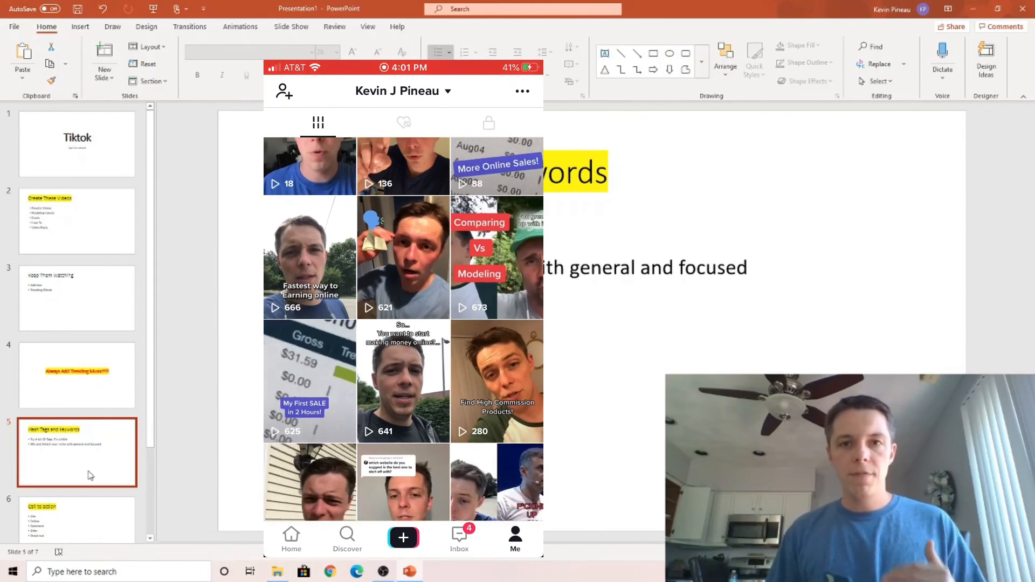
pyautogui.scroll(-3)
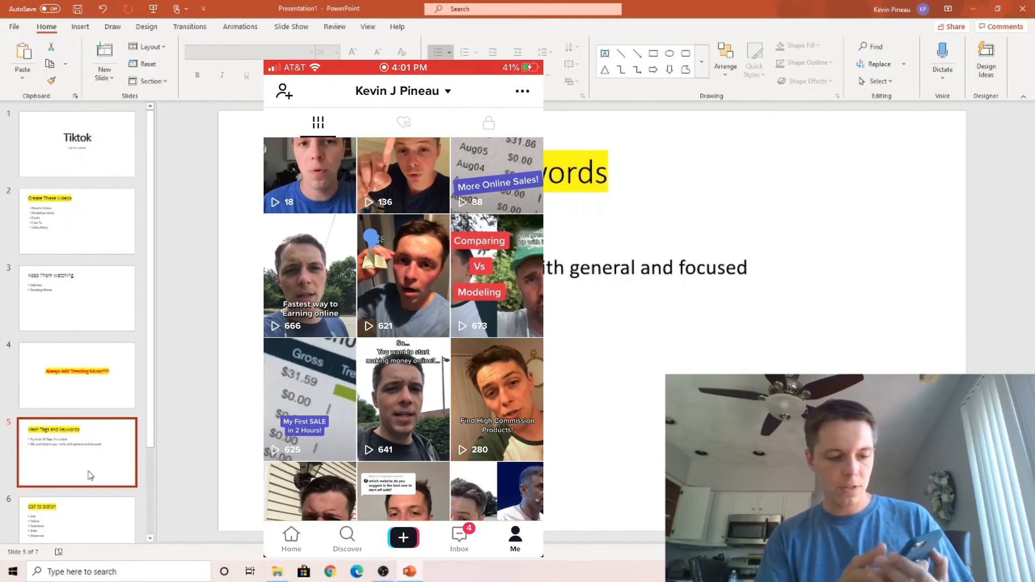
pyautogui.click(310, 275)
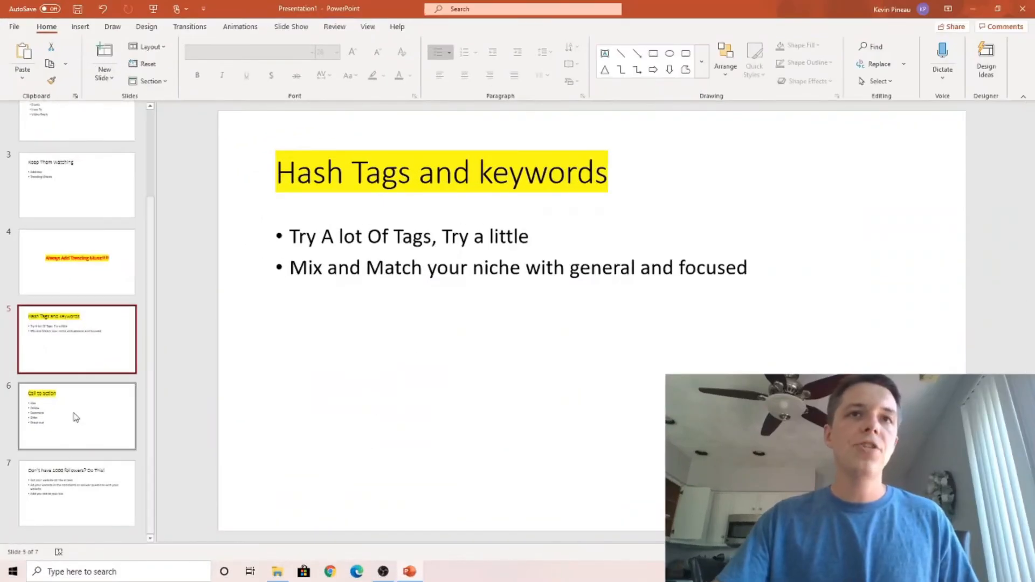
pyautogui.click(76, 416)
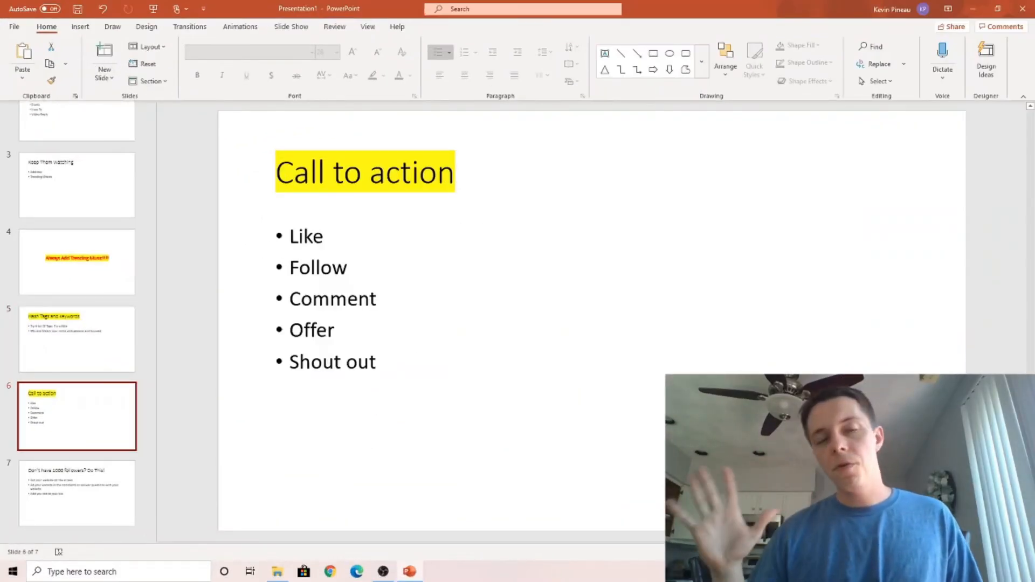